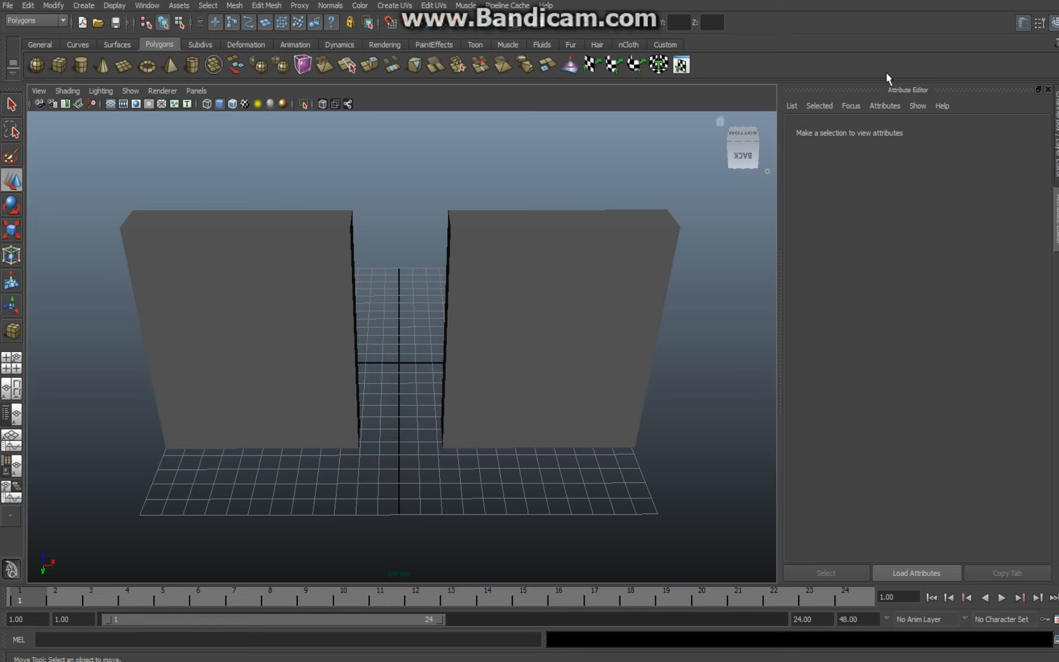
{"action": "mouse_move", "coordinate": [655, 390]}
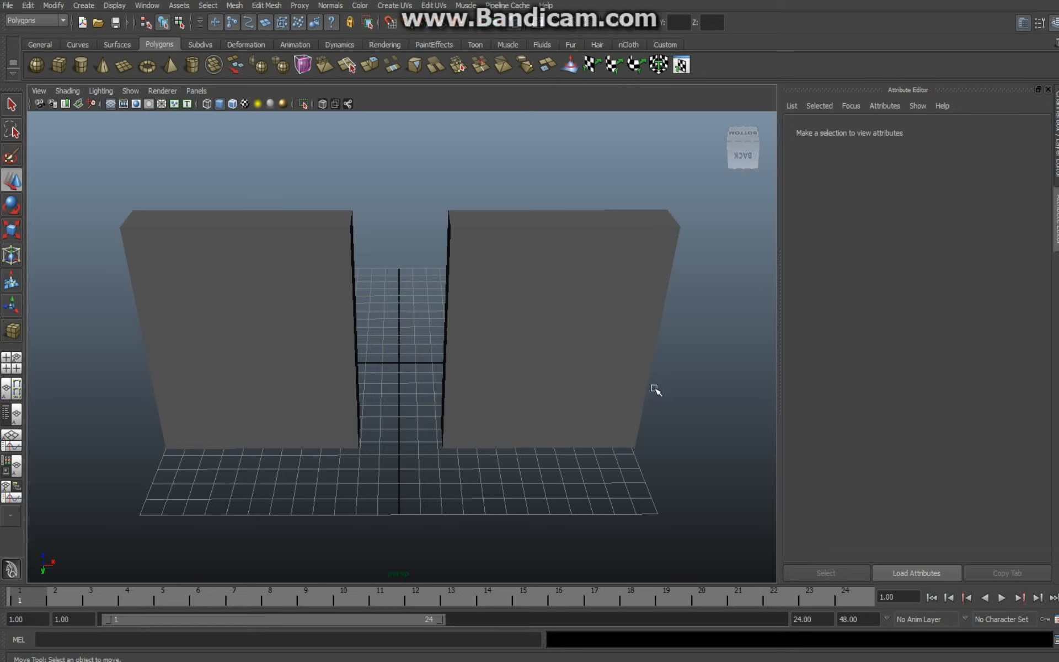
{"action": "mouse_move", "coordinate": [417, 274]}
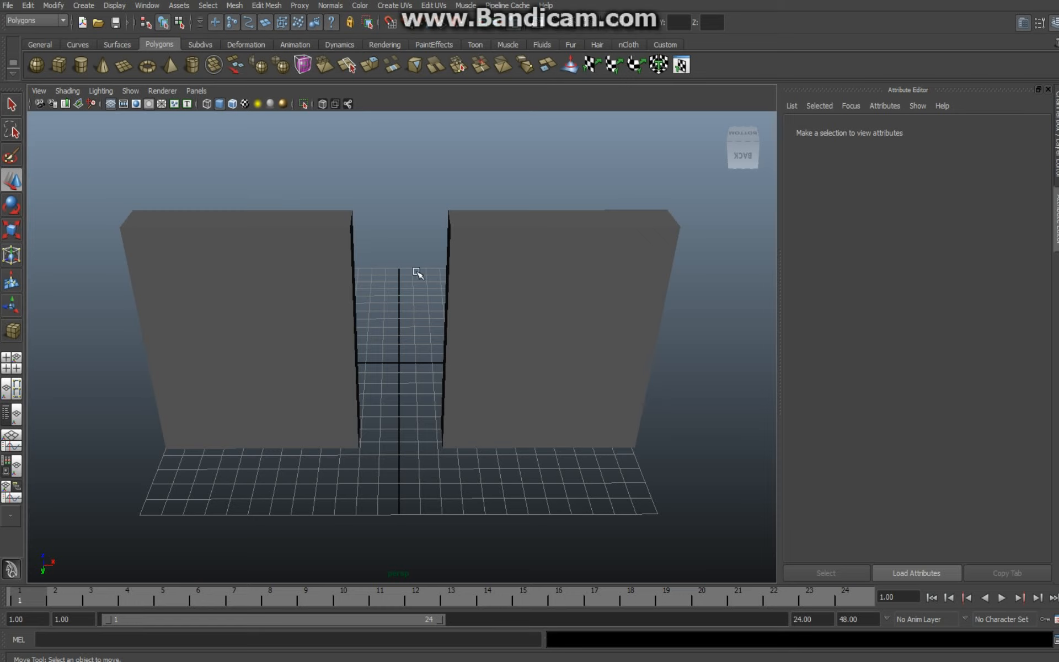
{"action": "mouse_move", "coordinate": [491, 319]}
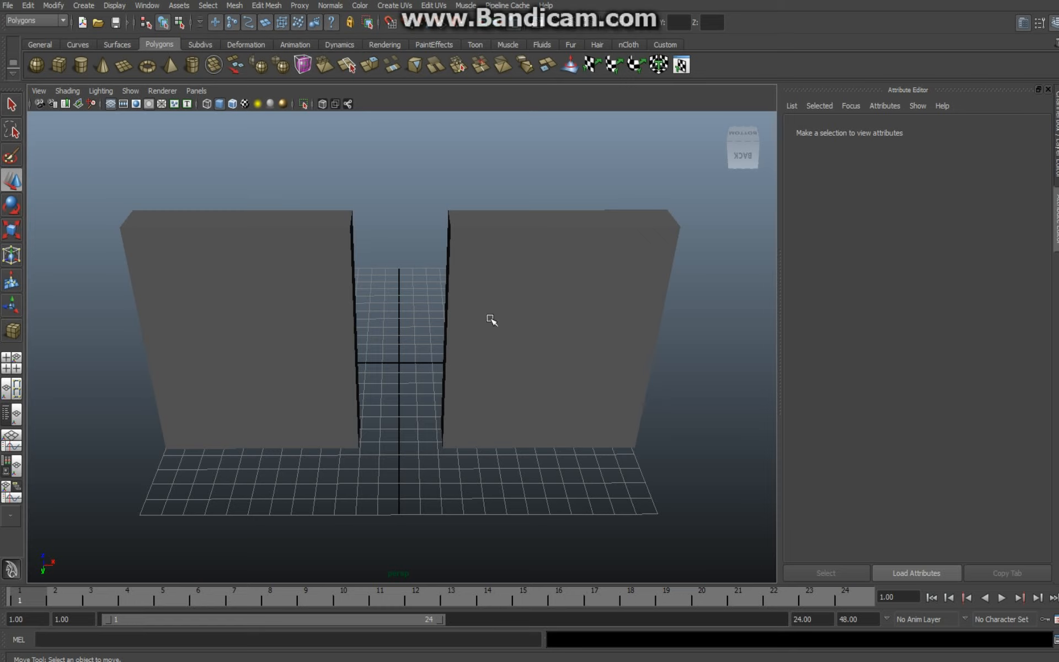
{"action": "mouse_move", "coordinate": [457, 386]}
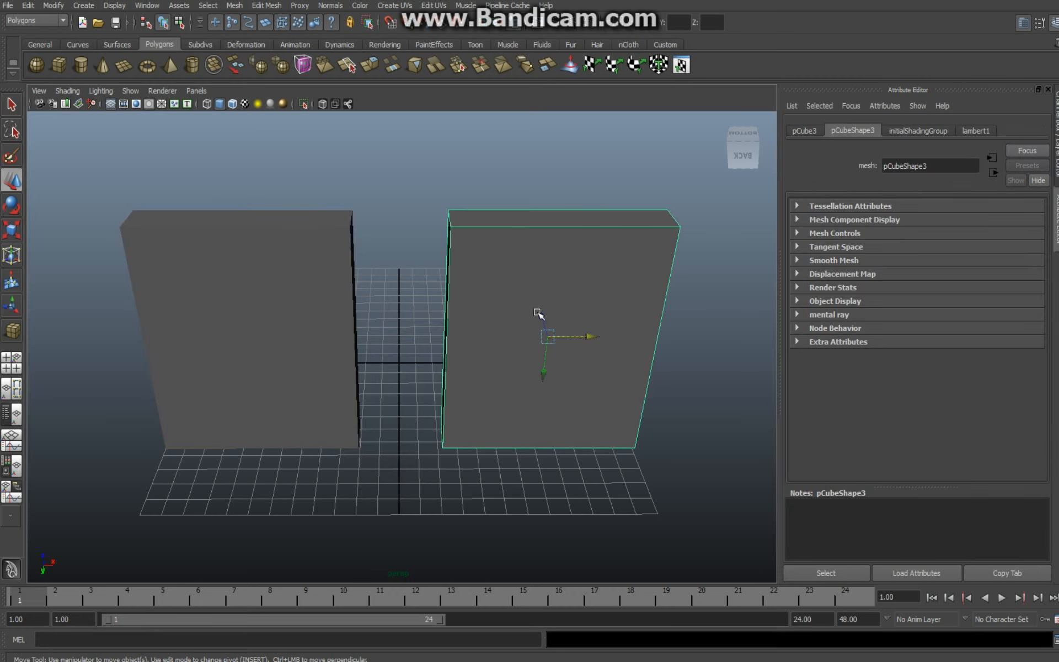
{"action": "mouse_move", "coordinate": [529, 349]}
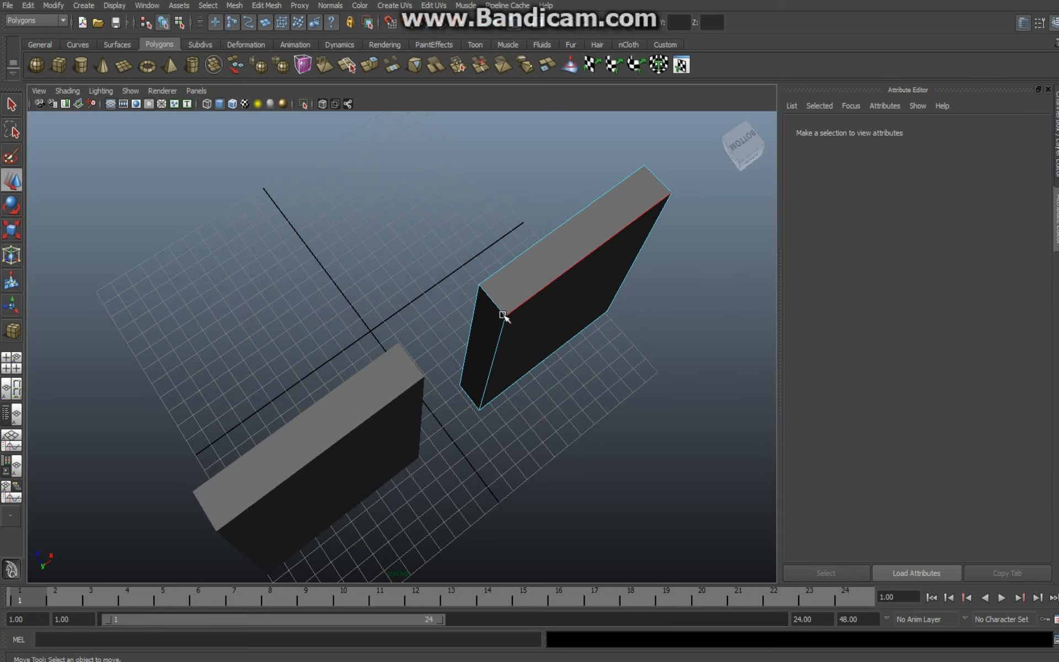
- Select the right-hand slab again for rounding
{"action": "left_click", "coordinate": [502, 316]}
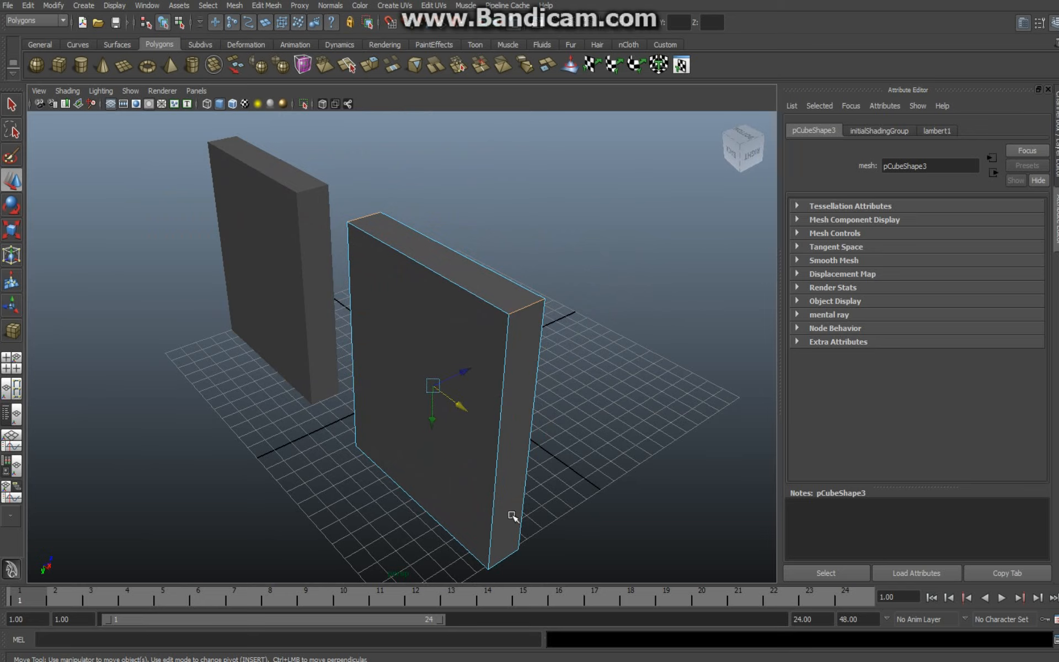
{"action": "mouse_move", "coordinate": [608, 535]}
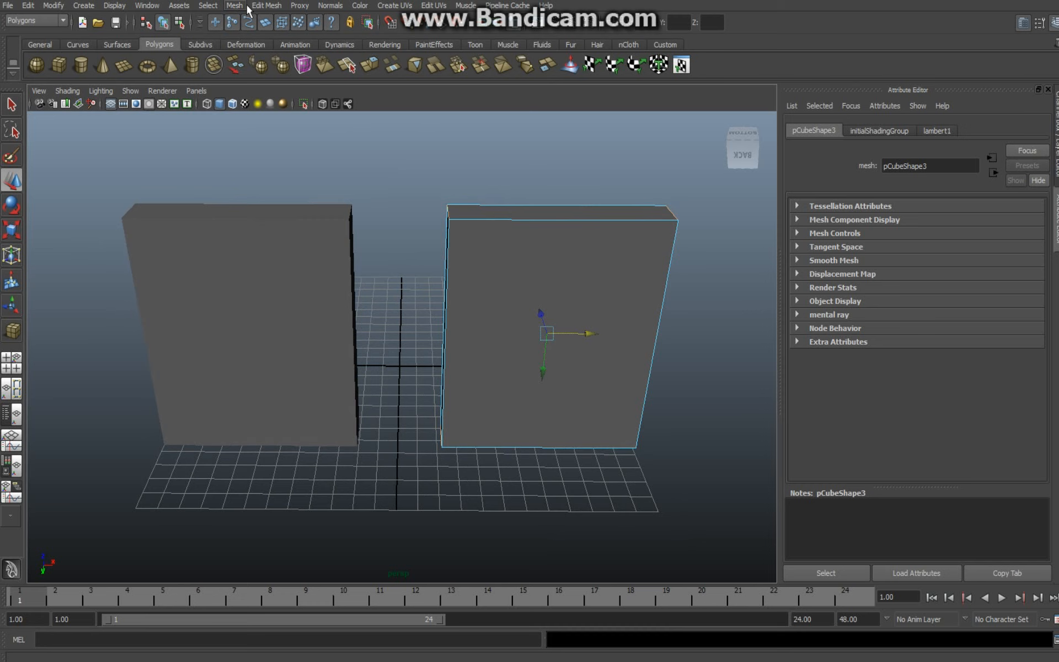
- Apply Edit Mesh > Bevel to the right slab's corners
{"action": "left_click", "coordinate": [265, 5]}
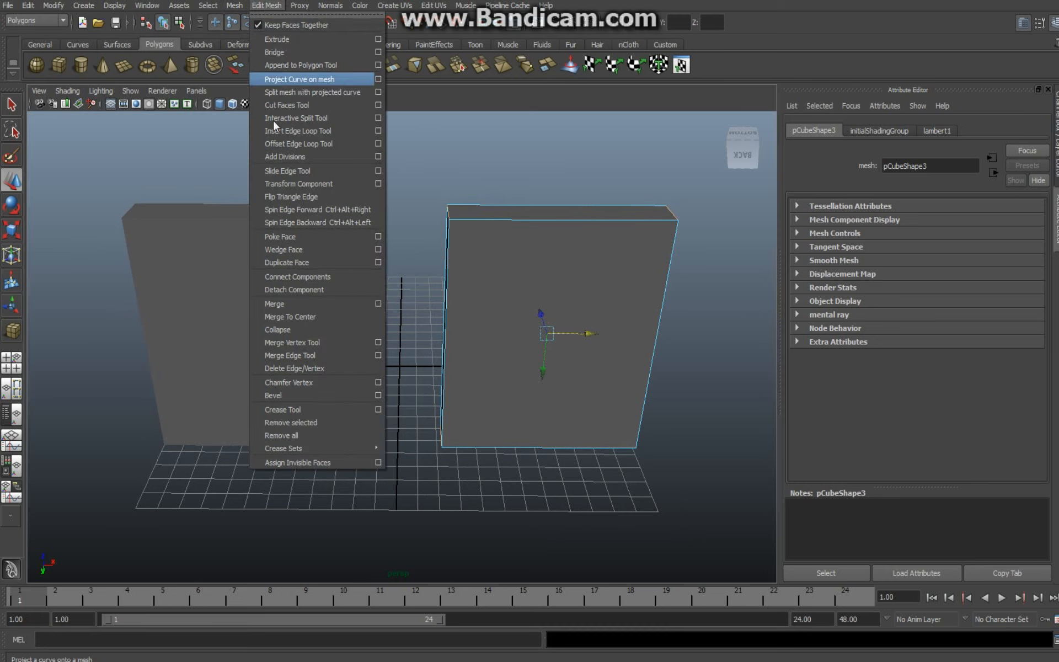
{"action": "mouse_move", "coordinate": [338, 395]}
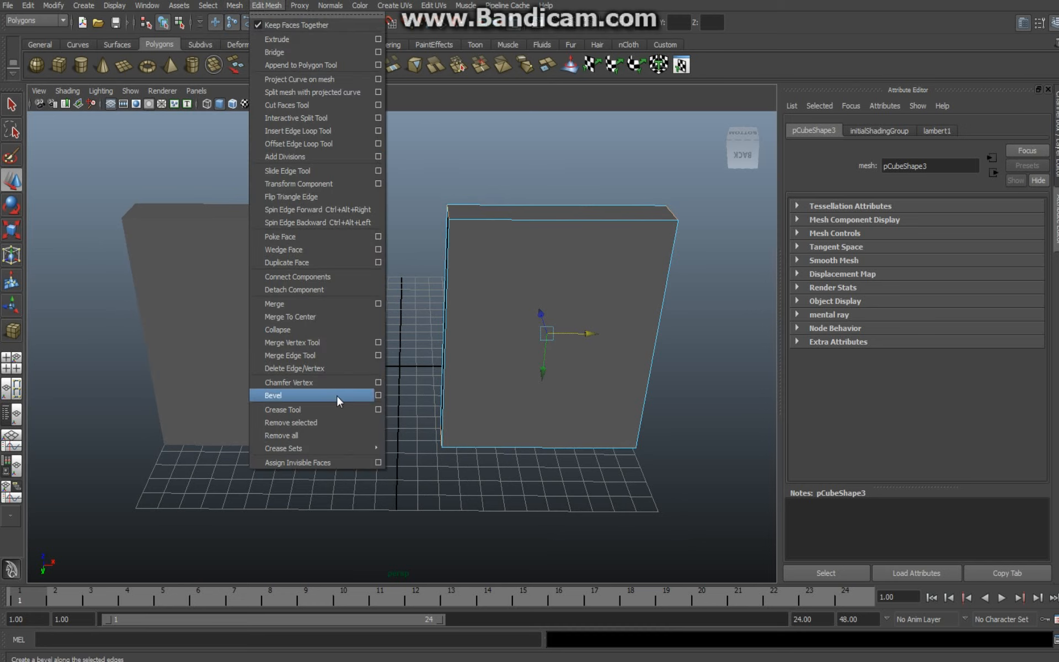
{"action": "left_click", "coordinate": [273, 395]}
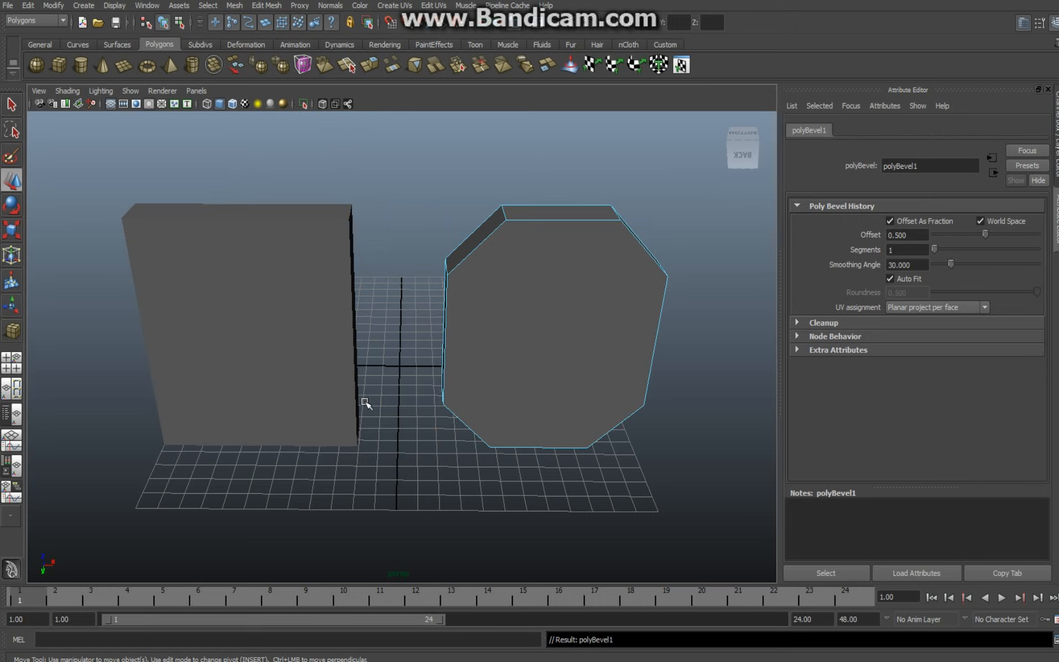
{"action": "mouse_move", "coordinate": [632, 503]}
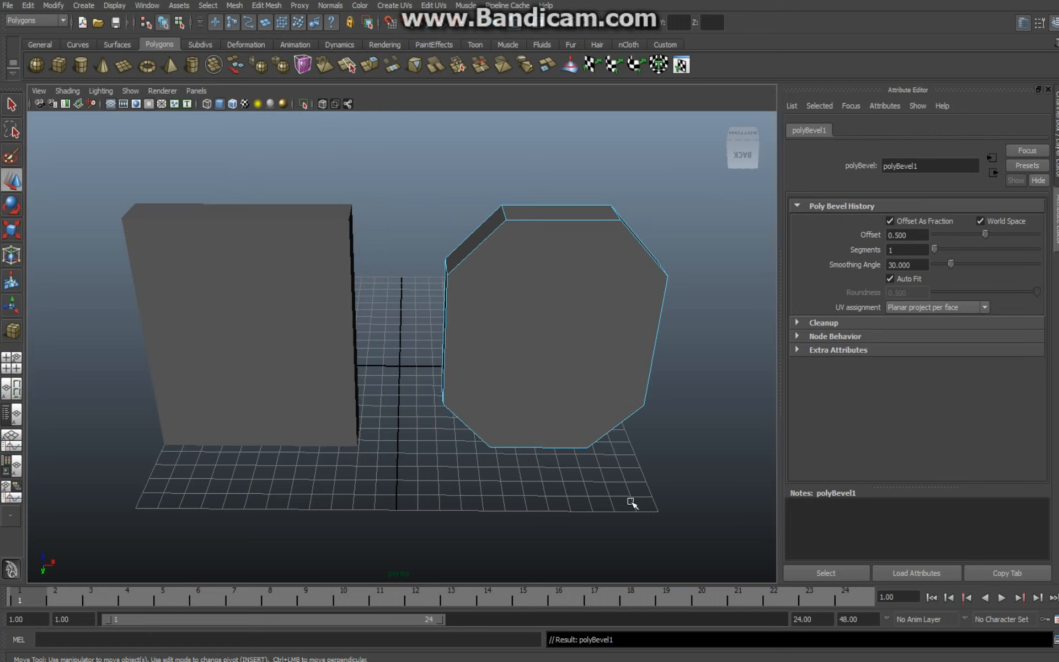
{"action": "mouse_move", "coordinate": [644, 401]}
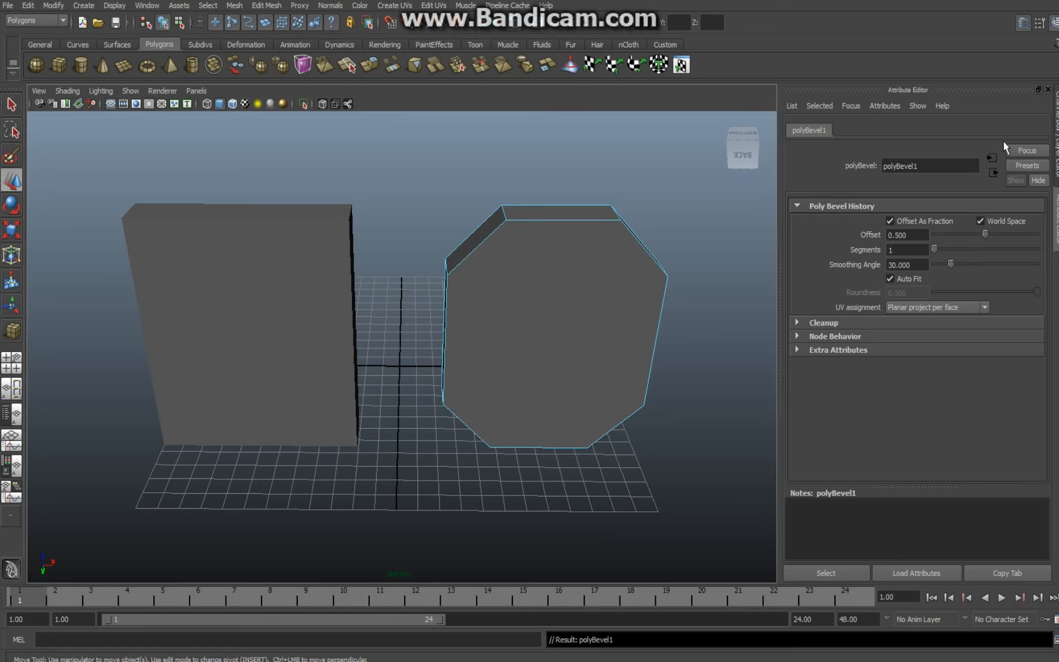
{"action": "mouse_move", "coordinate": [962, 284]}
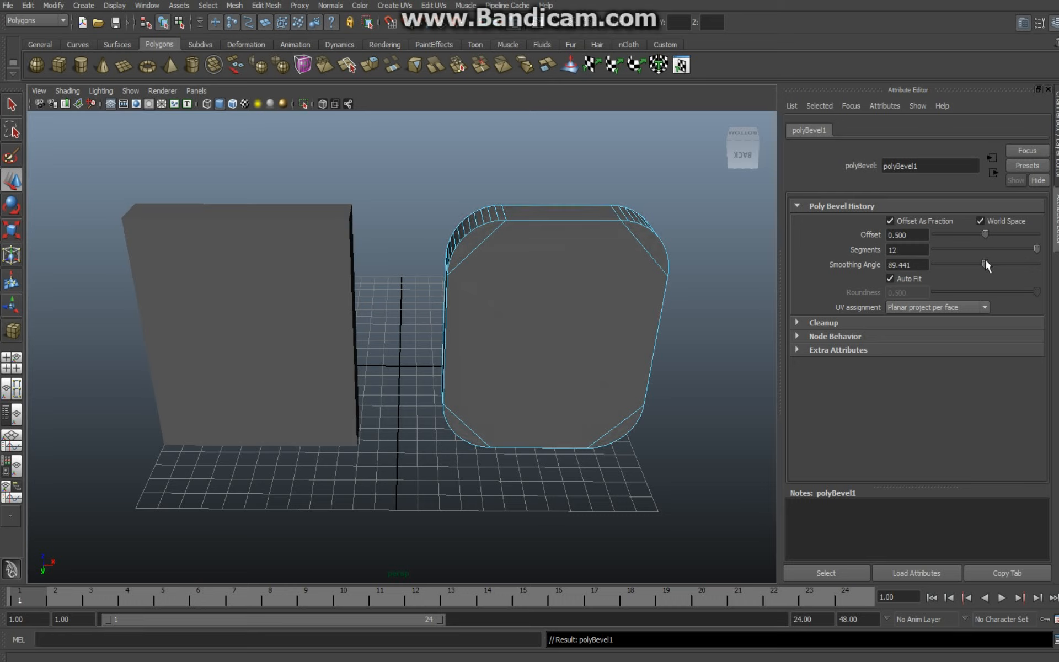
{"action": "mouse_move", "coordinate": [987, 244]}
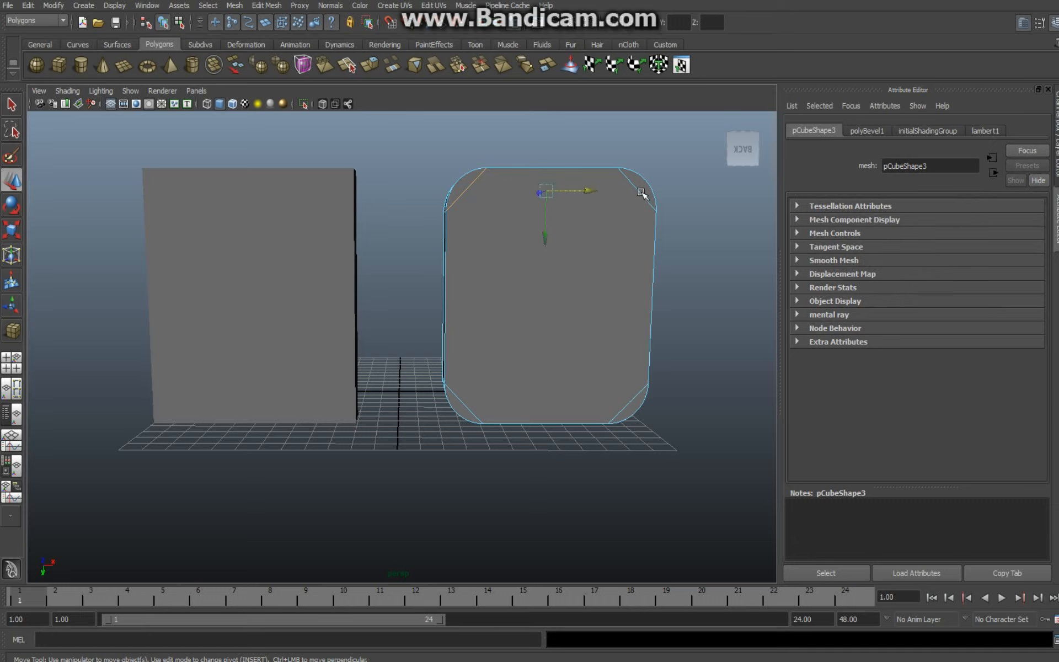
{"action": "mouse_move", "coordinate": [624, 407]}
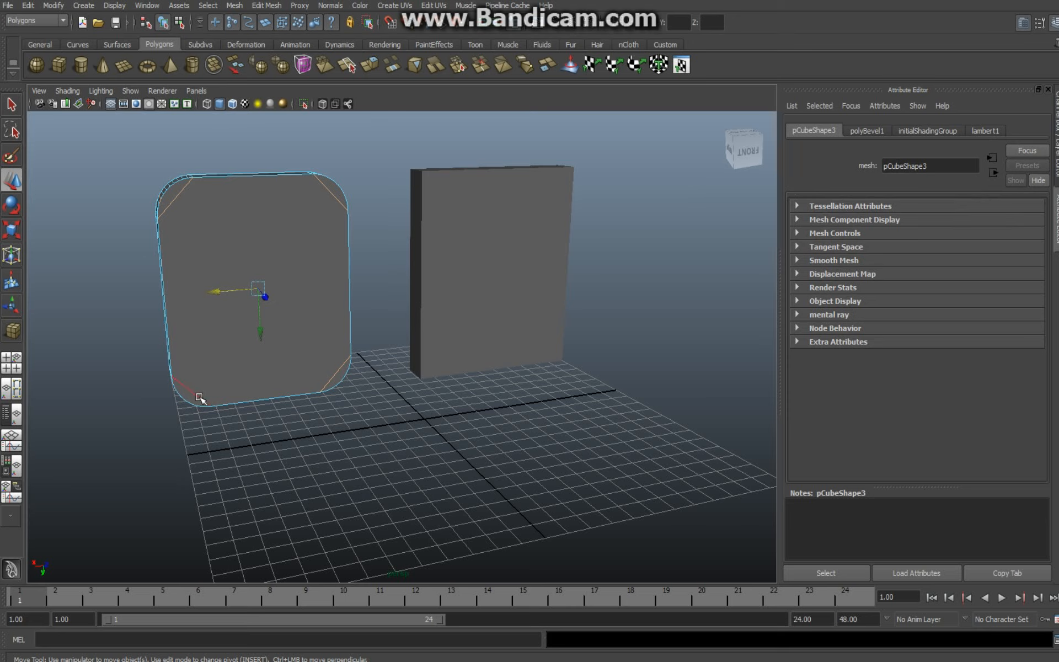
- Add another diagonal corner edge to the edge selection
{"action": "left_click", "coordinate": [430, 442]}
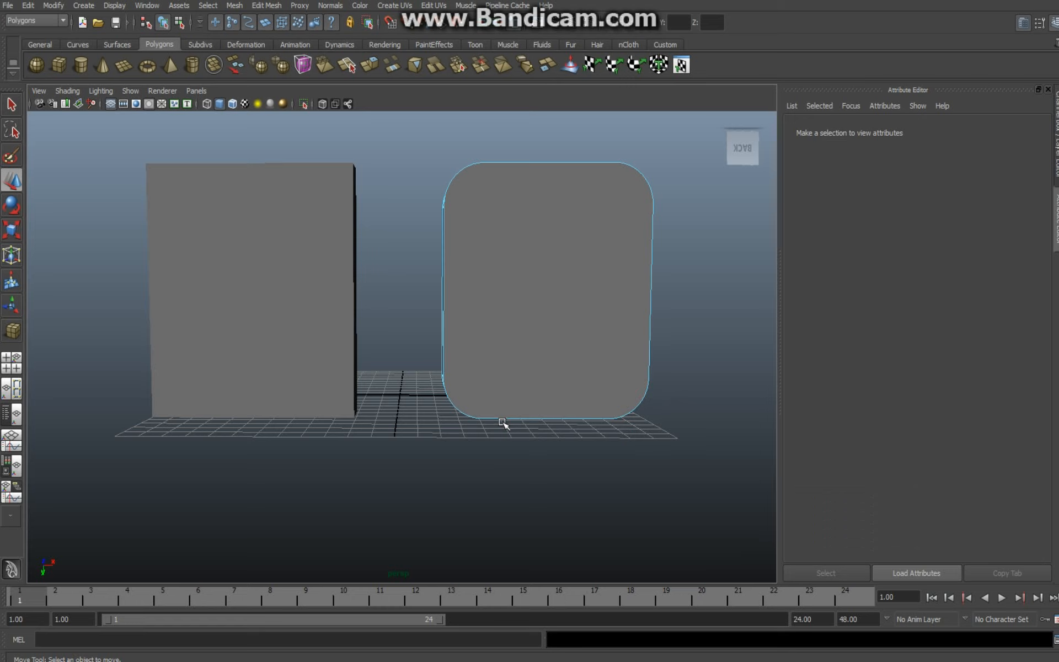
{"action": "mouse_move", "coordinate": [480, 514]}
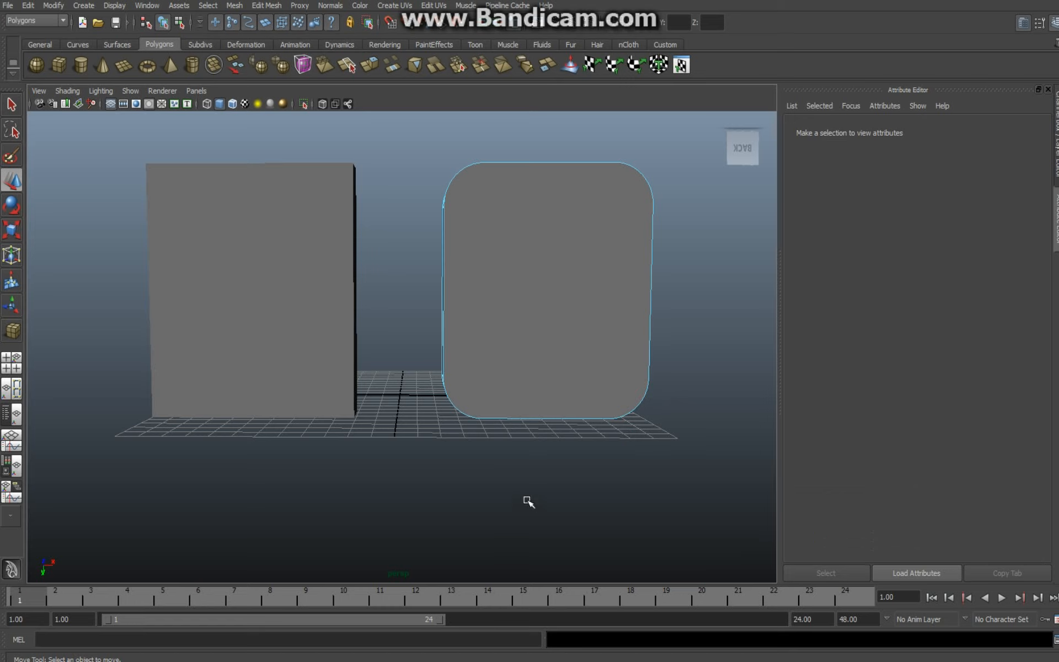
{"action": "mouse_move", "coordinate": [736, 496]}
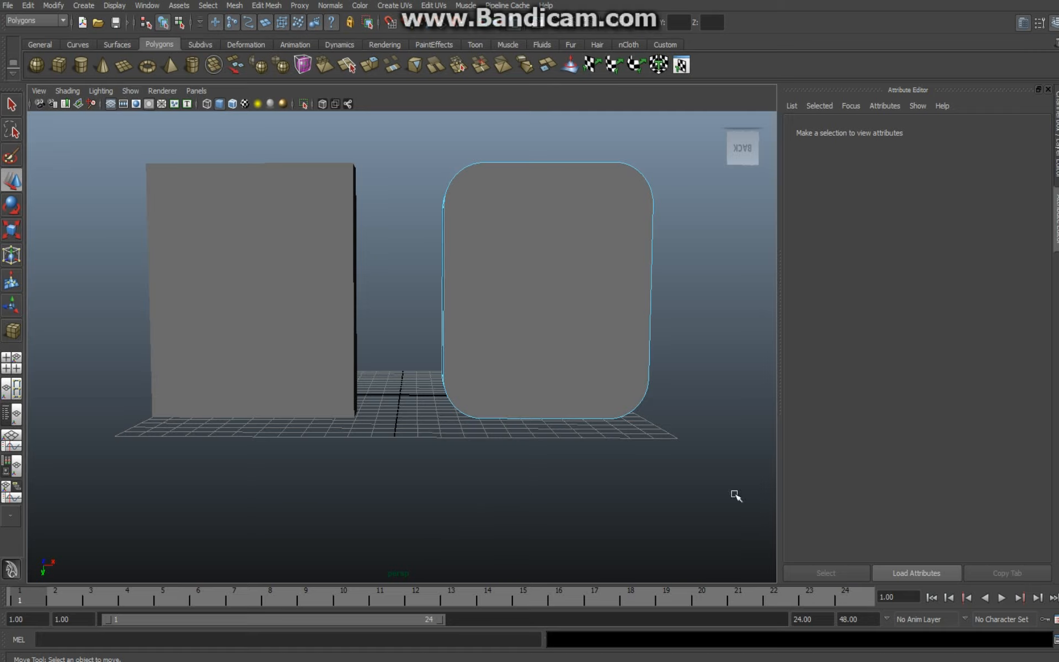